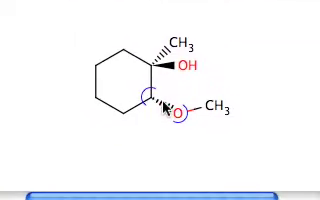
{"action": "scroll", "scroll_direction": "down", "scroll_amount": 3}
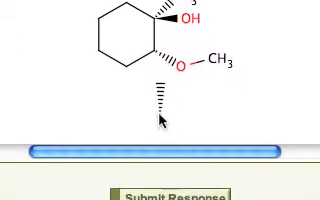